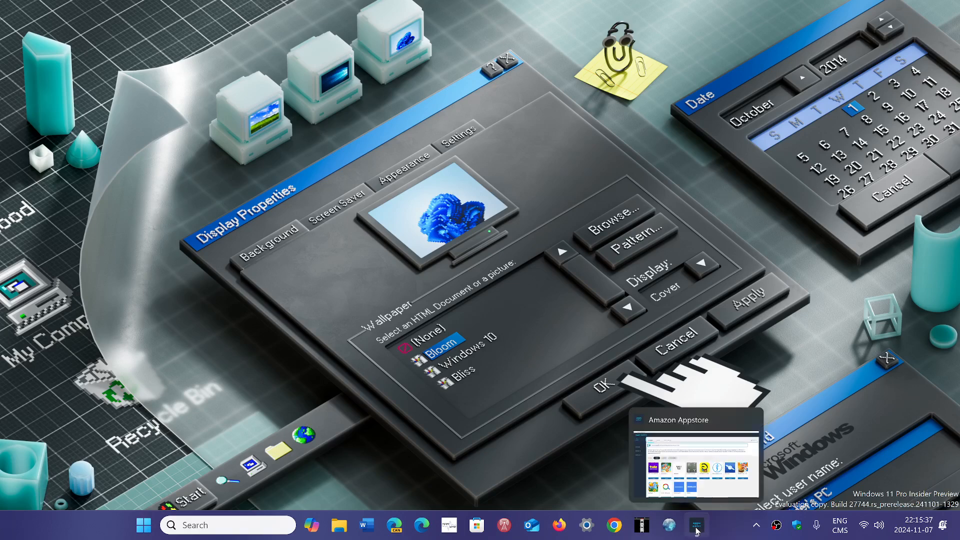
- Bring the Amazon Appstore window to the front, showing the My Apps library of 12 apps
{"action": "left_click", "coordinate": [696, 525]}
{"action": "type", "text": "a"}
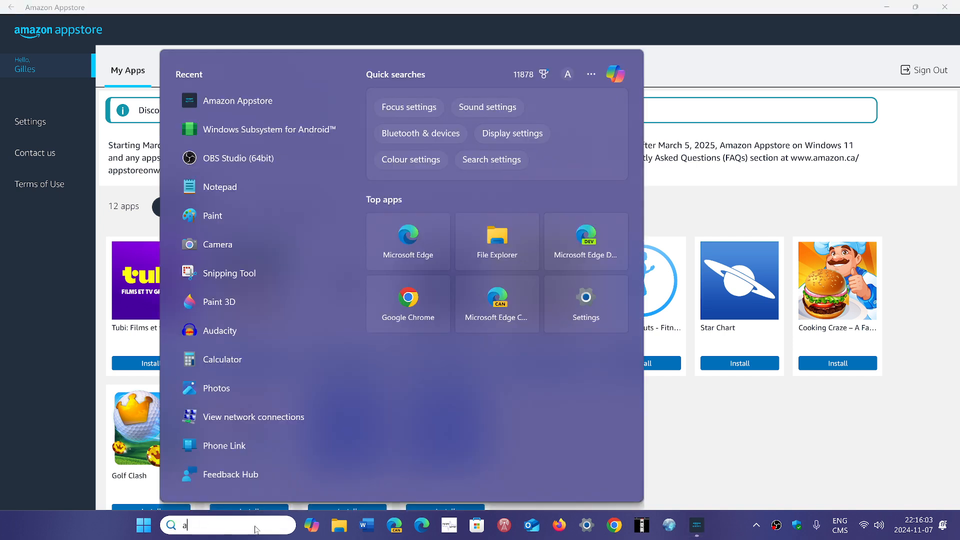
- Search "and" from Start so Windows Subsystem for Android appears as the best match
{"action": "type", "text": "nd"}
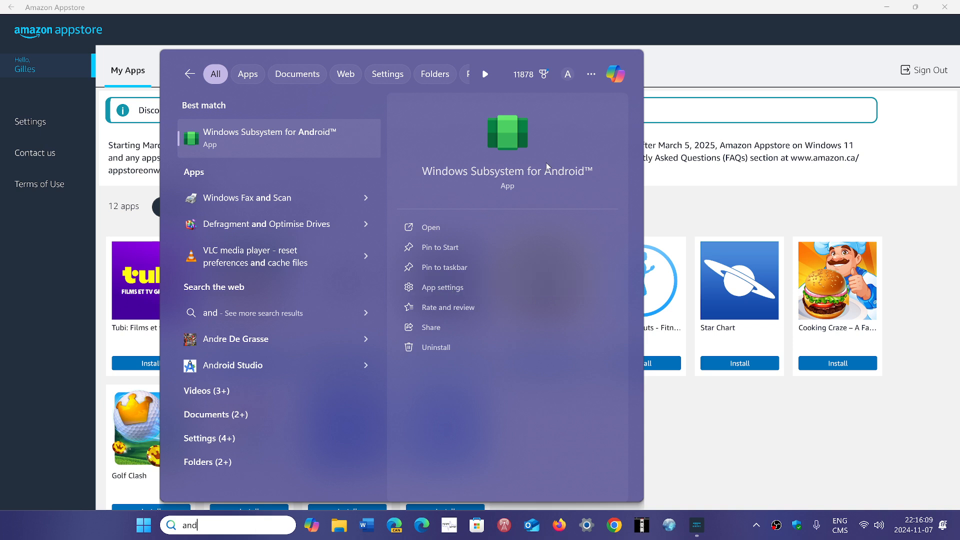
{"action": "mouse_move", "coordinate": [543, 193]}
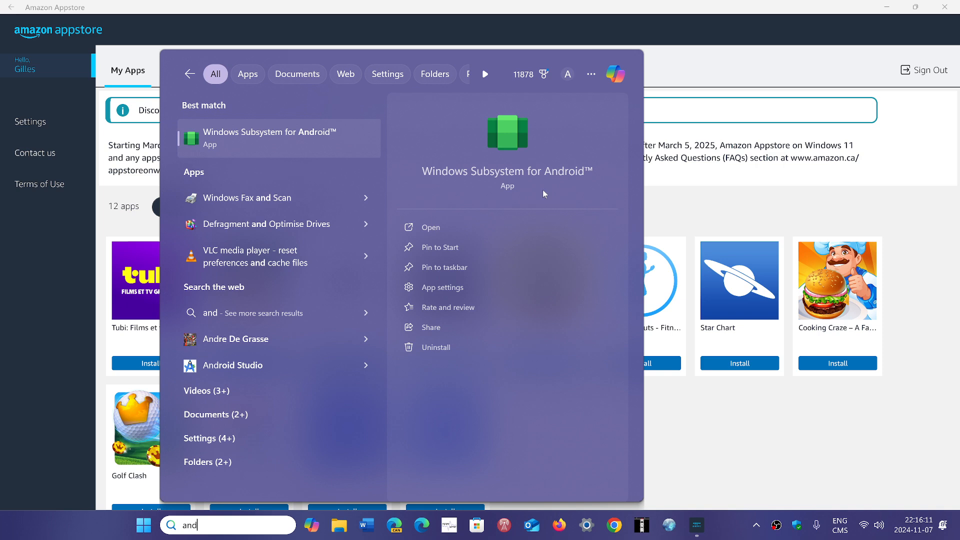
{"action": "mouse_move", "coordinate": [471, 162]}
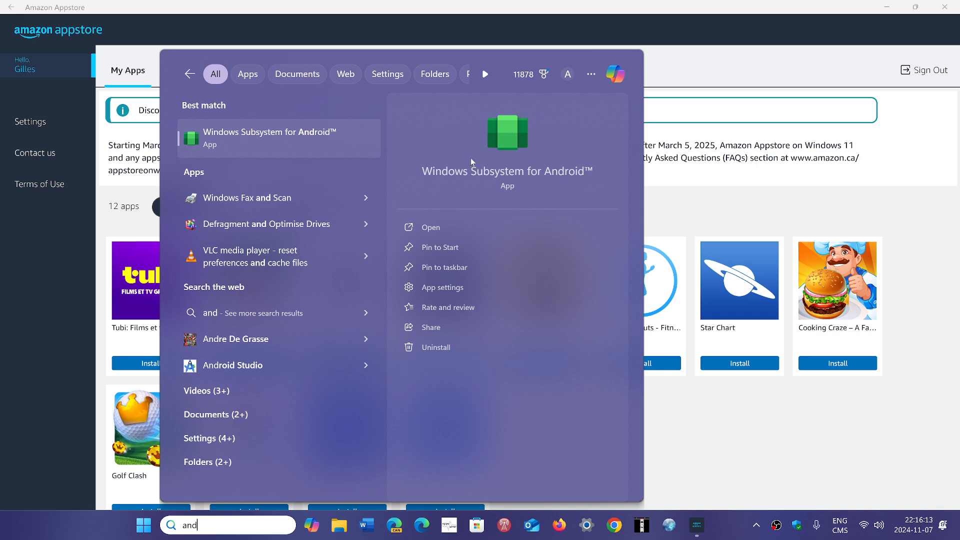